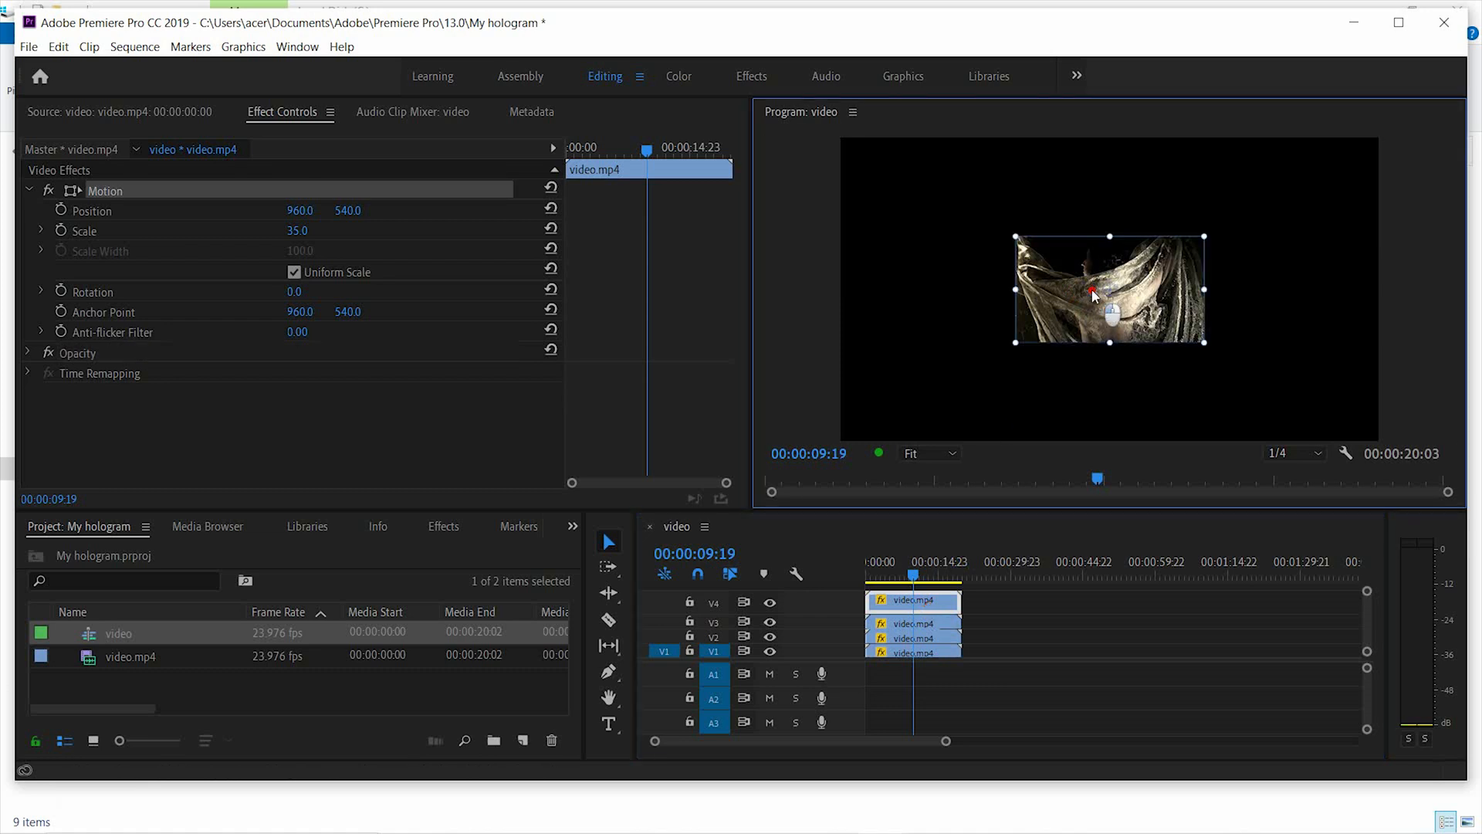
Move the 35%-scaled top copy upward in the Program Monitor to about Position 922, 189.
drag(1108, 290, 1097, 191)
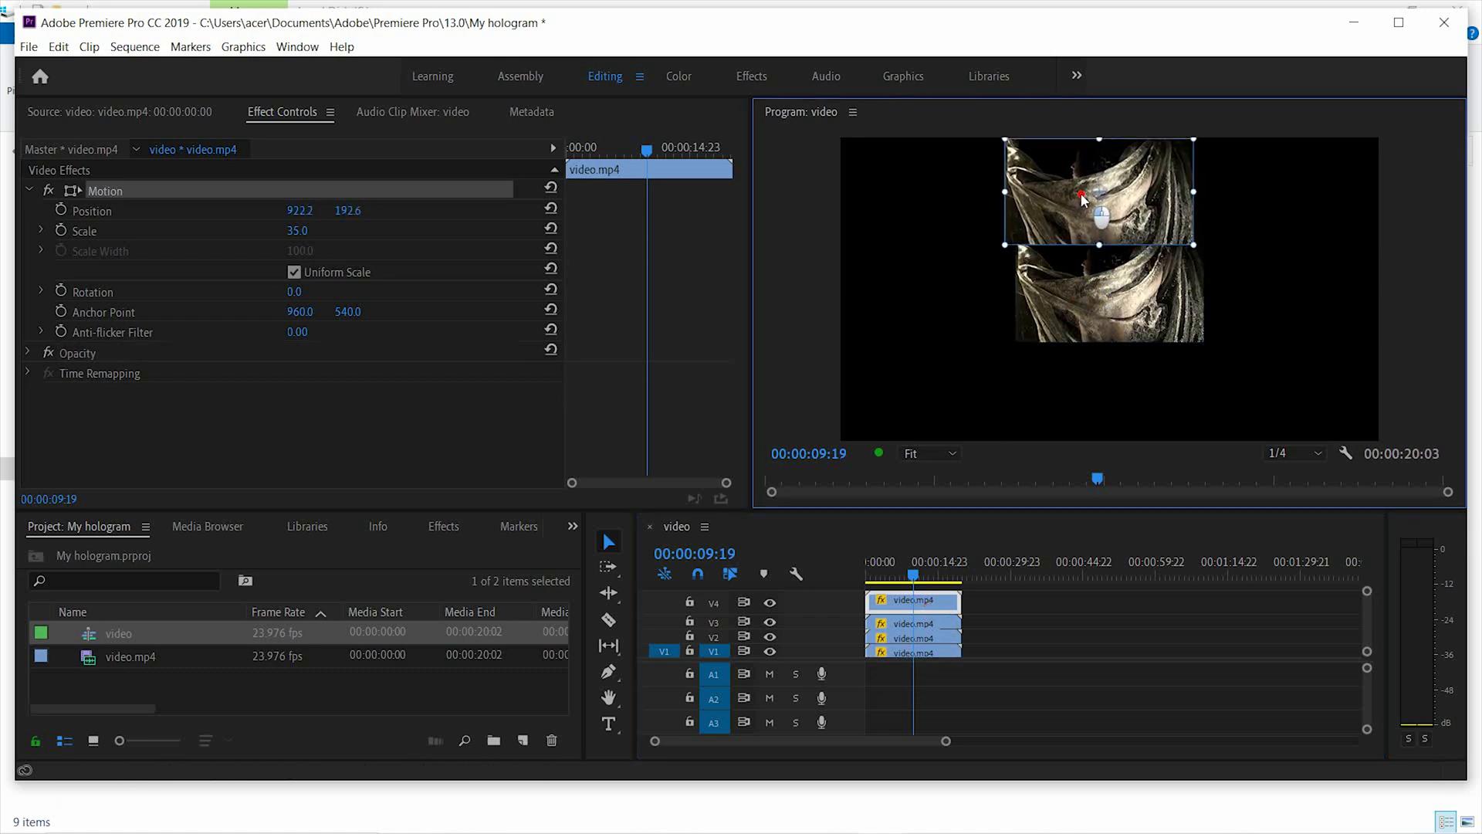
drag(1100, 199, 1092, 303)
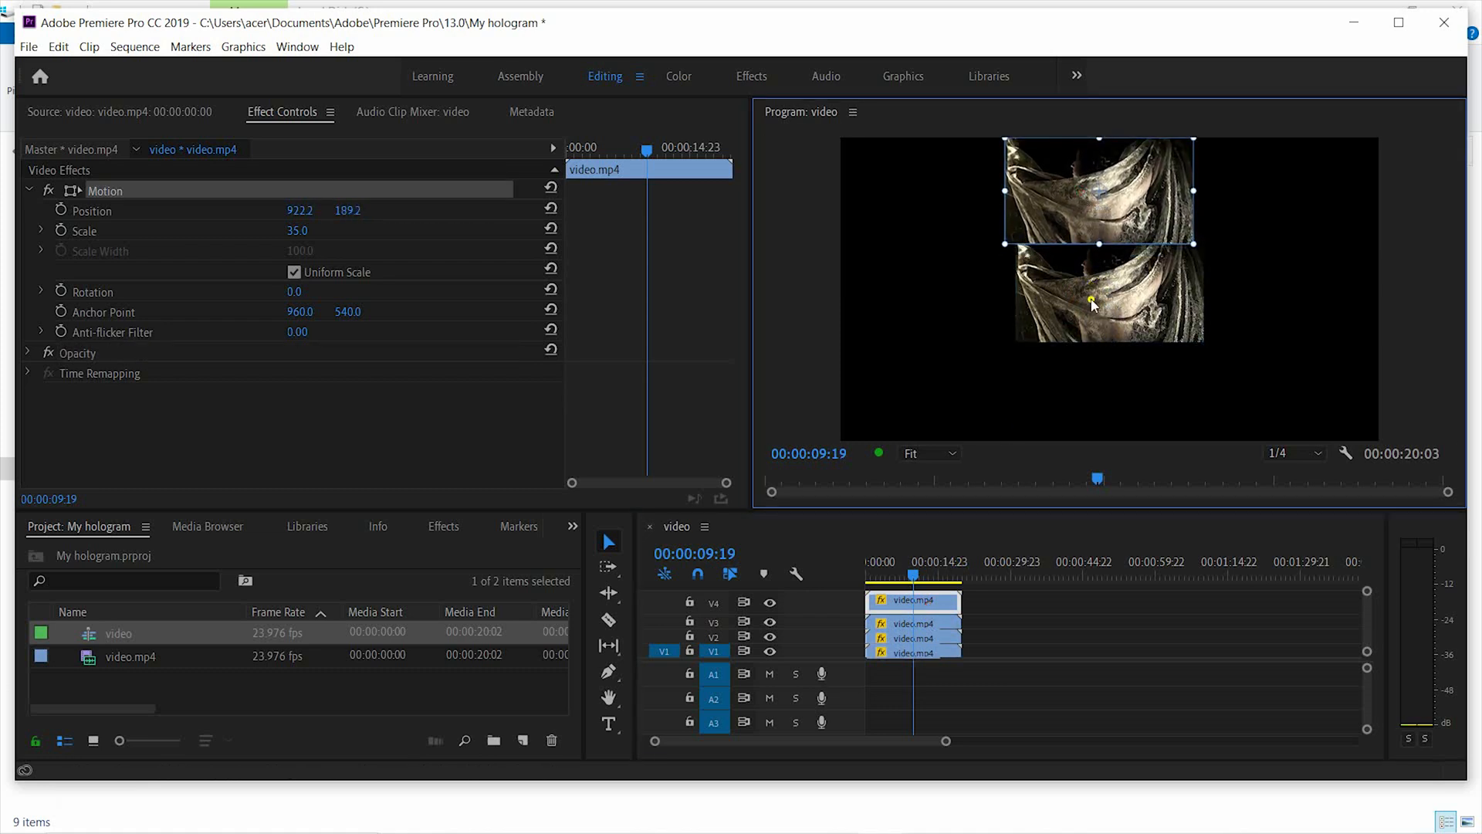